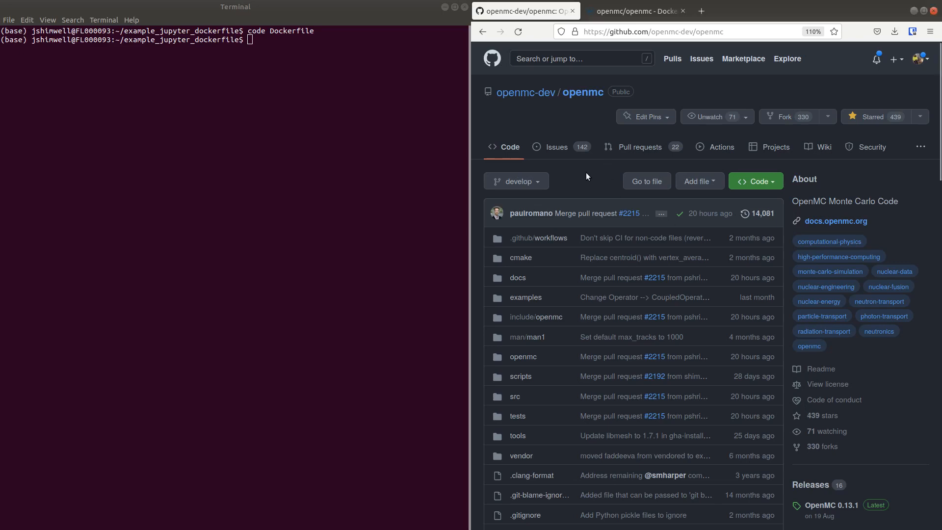
Read through the openmc-dev/openmc Dockerfile on GitHub to see how the image is built
scroll("down", 3)
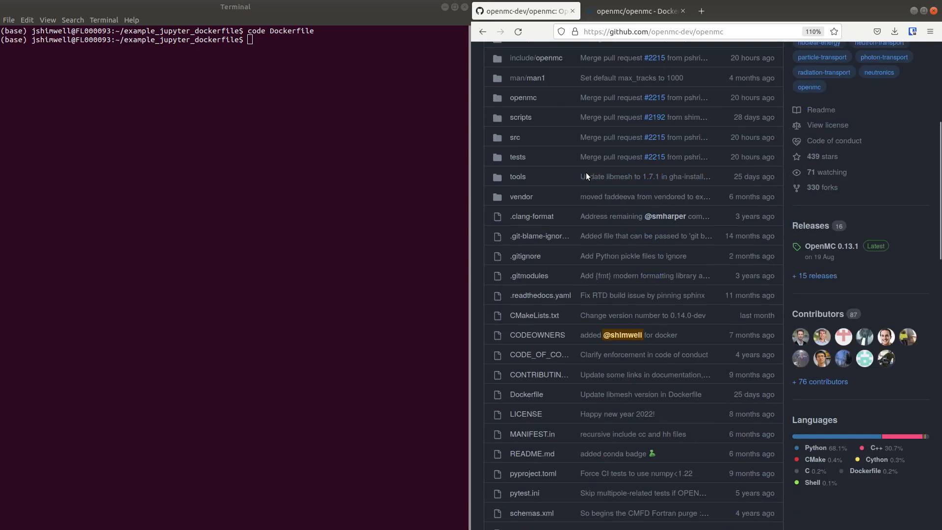
mouse_move(525, 393)
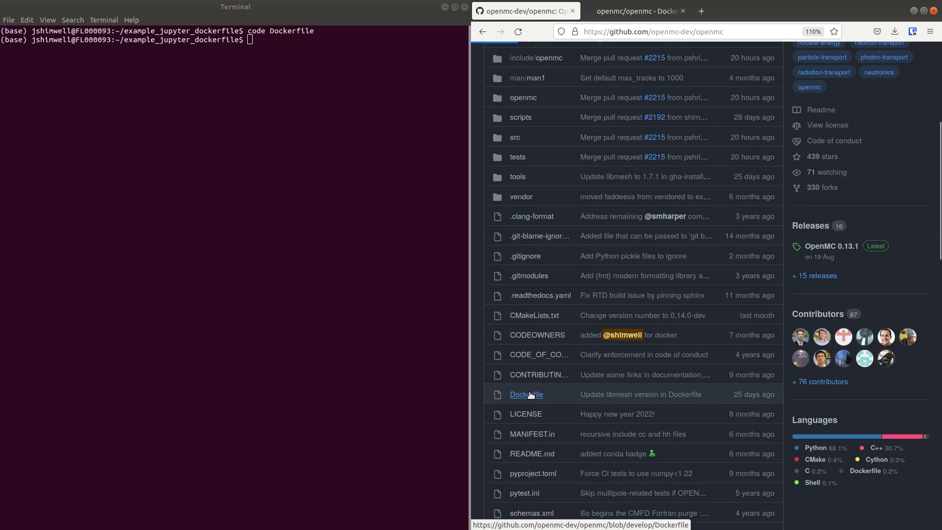
left_click(525, 394)
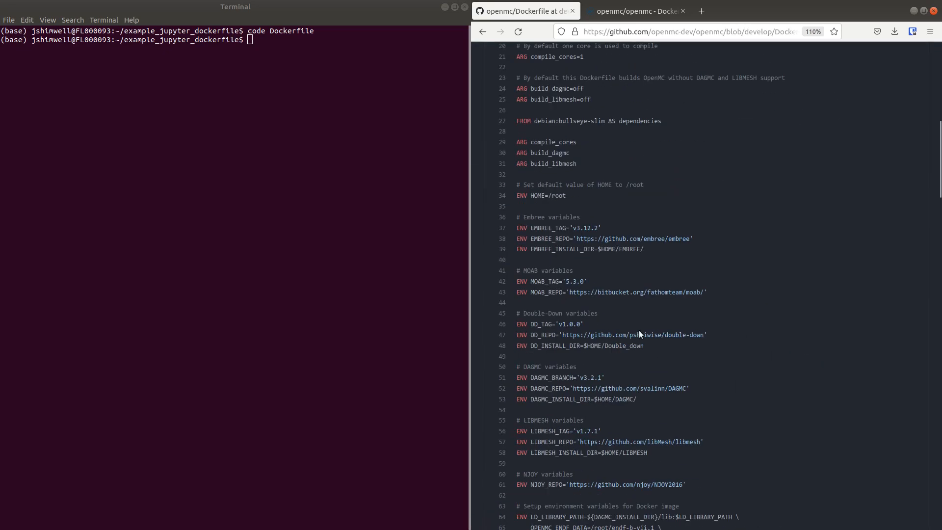
scroll("down", 3)
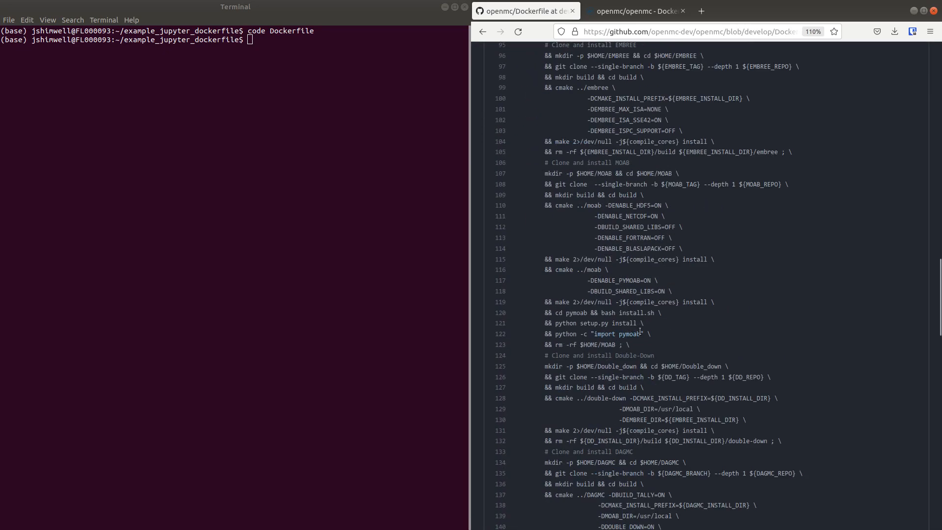
scroll("down", 3)
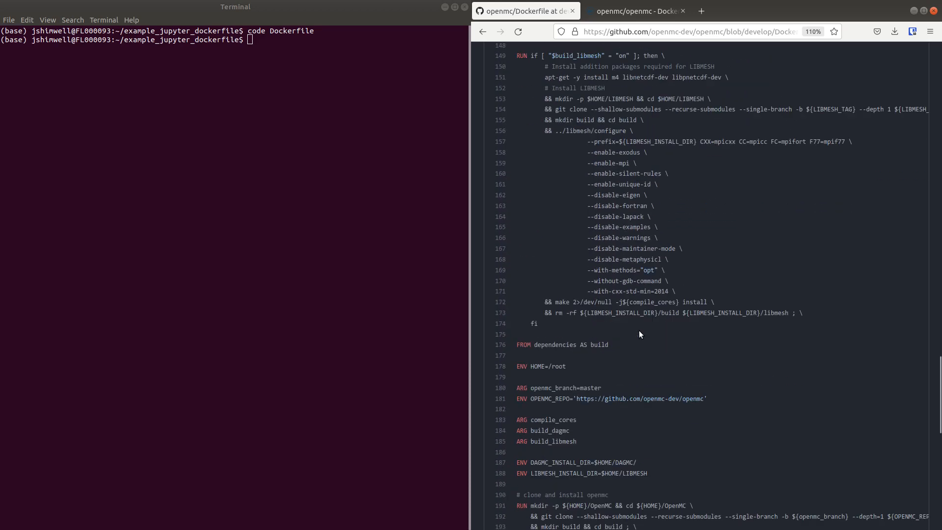
scroll("down", 3)
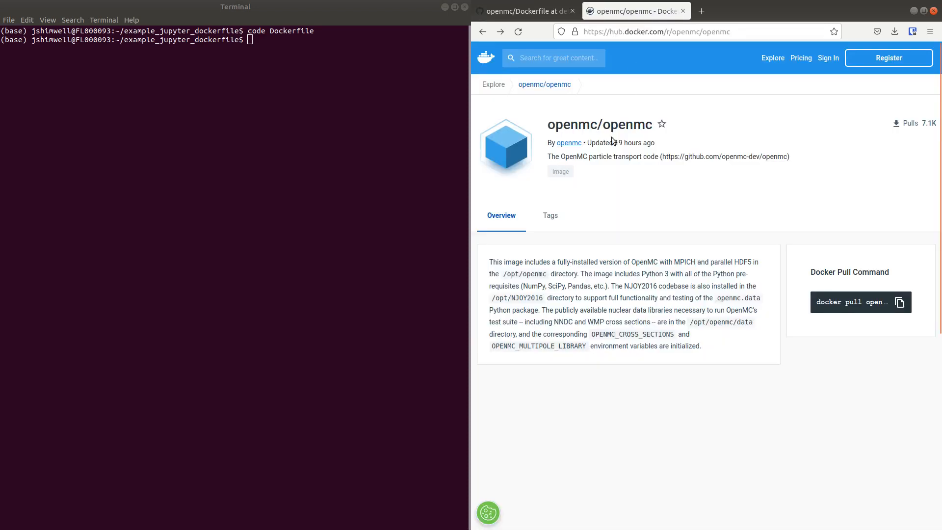
mouse_move(549, 215)
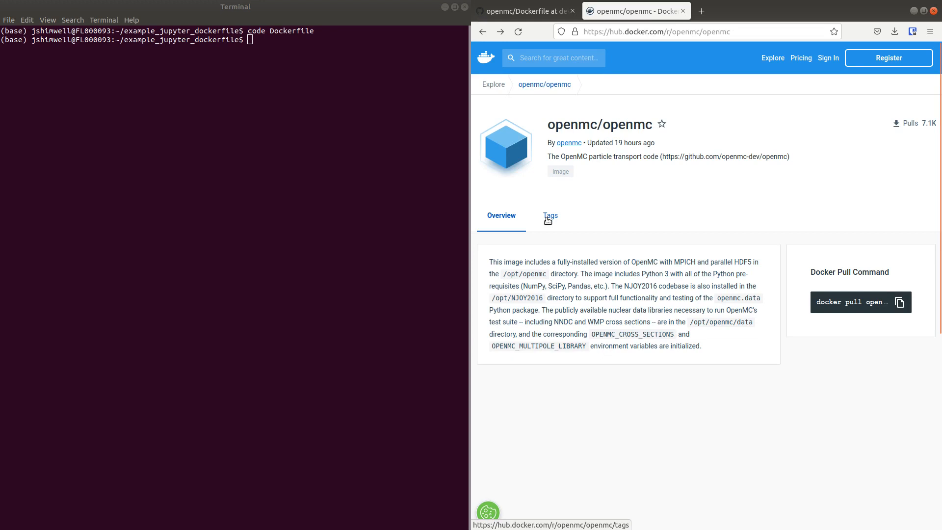
View the openmc/openmc tags list and the latest tag's image layer details
left_click(549, 215)
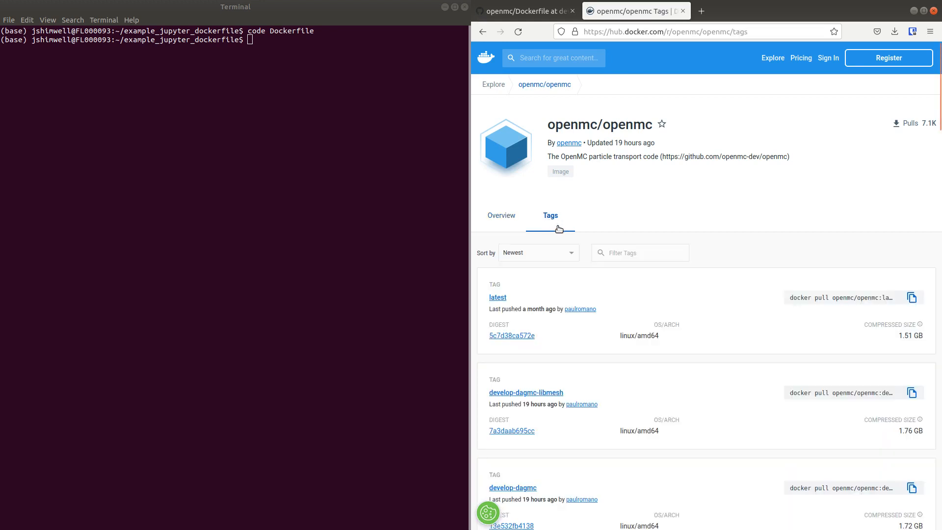
mouse_move(498, 297)
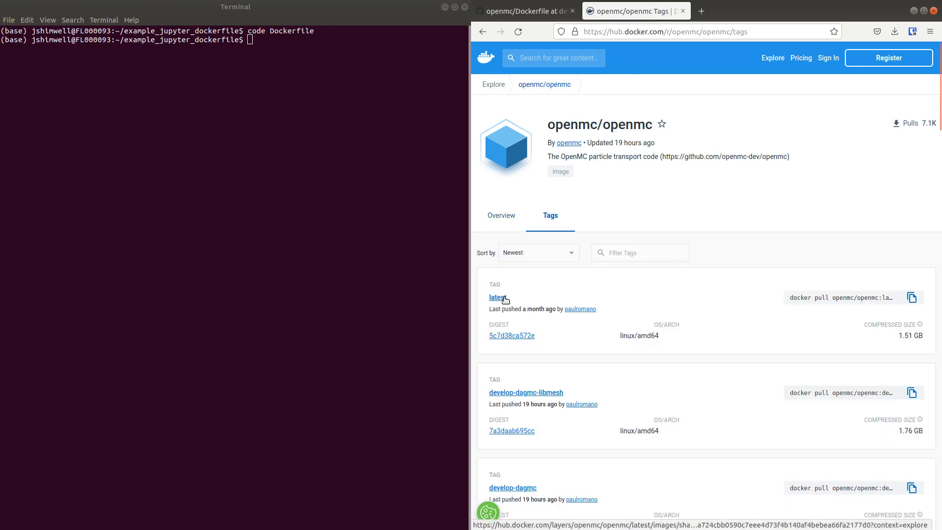
left_click(496, 298)
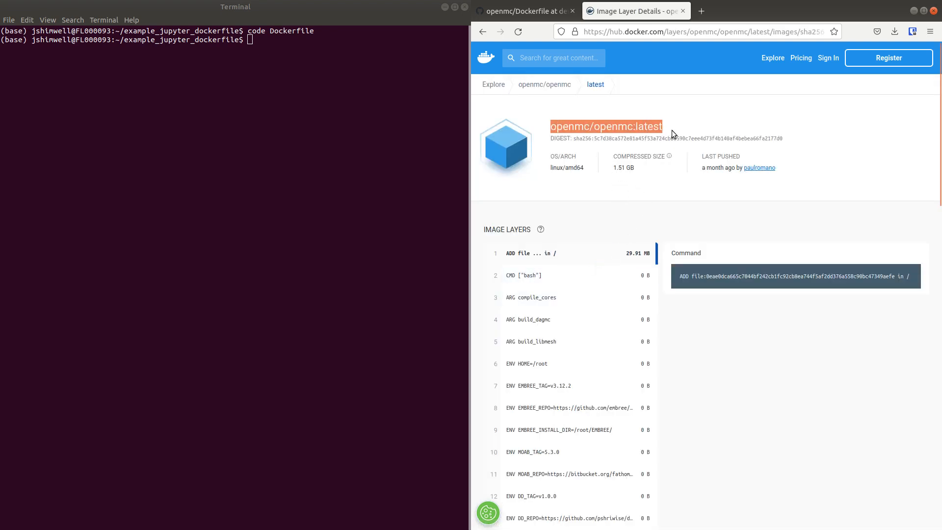
Start an interactive container from openmc/openmc:latest with 'docker run -it'
type("docker")
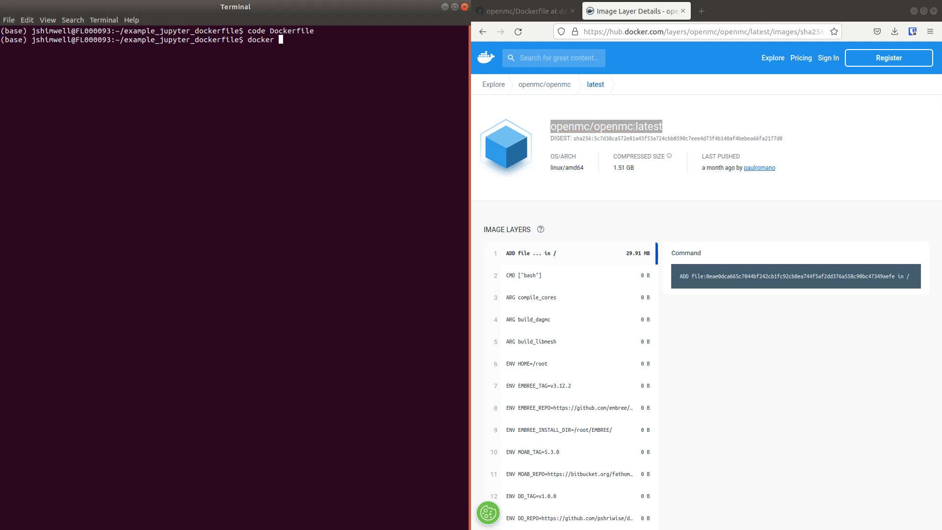
type("run -it")
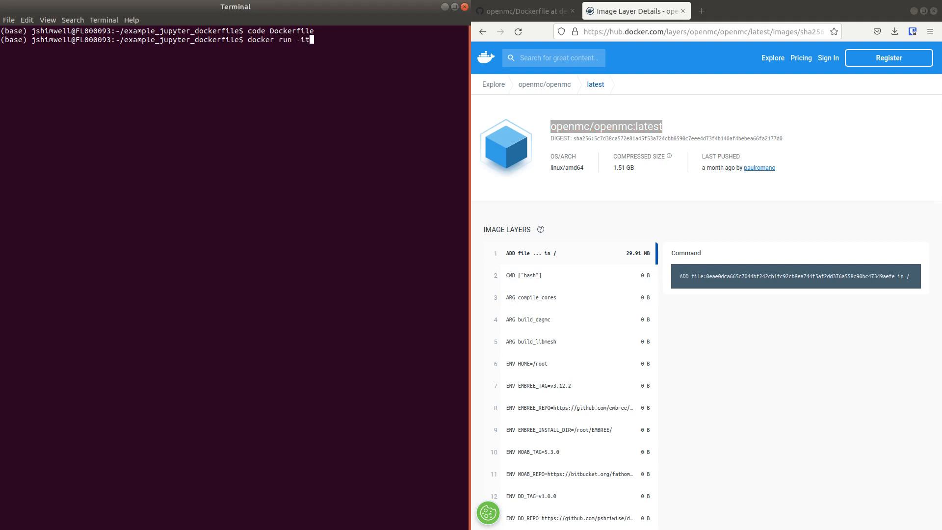
type("openmc/openmc:latest")
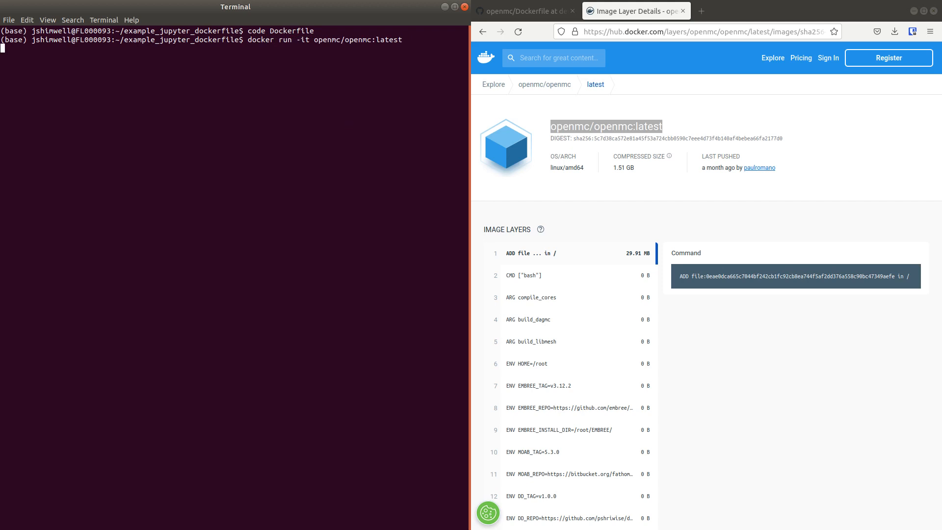
key("Return")
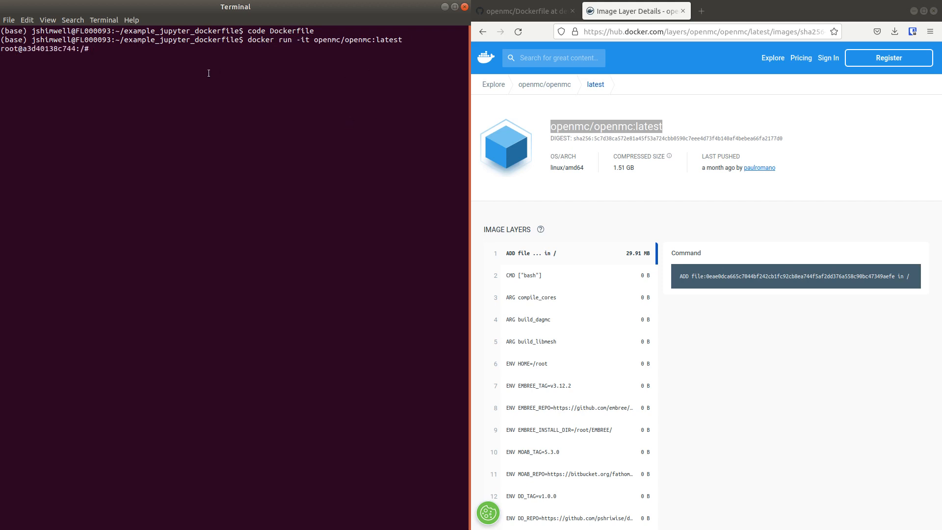
List the container's files and /root/OpenMC/ source folder, comparing with the GitHub repository
type("ls")
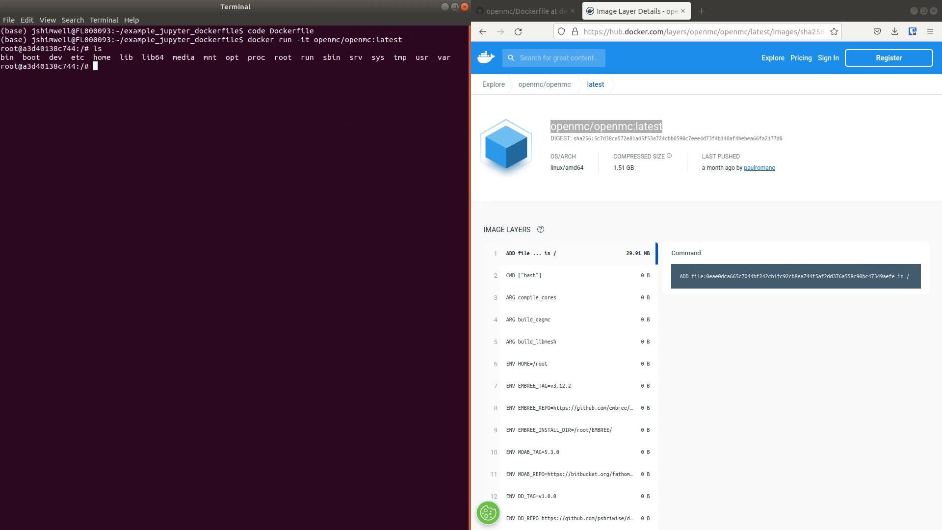
type("ls")
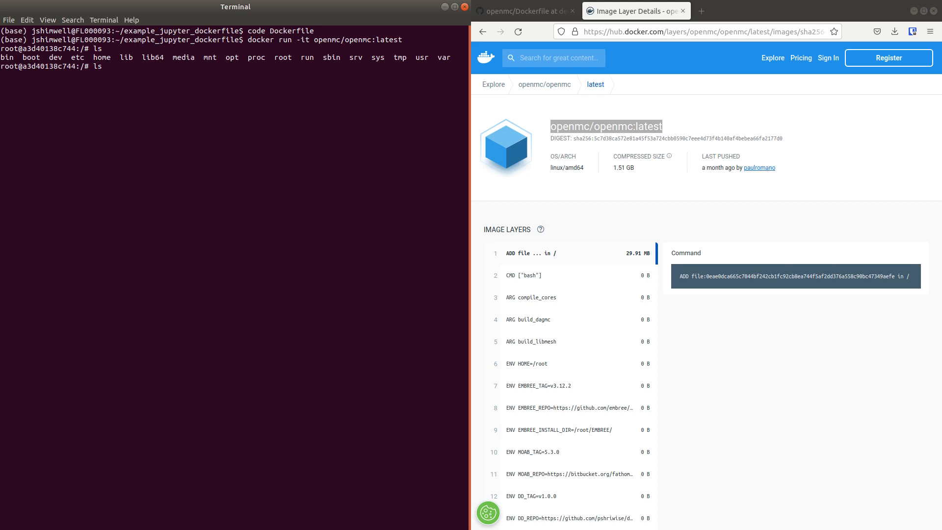
type("/root/")
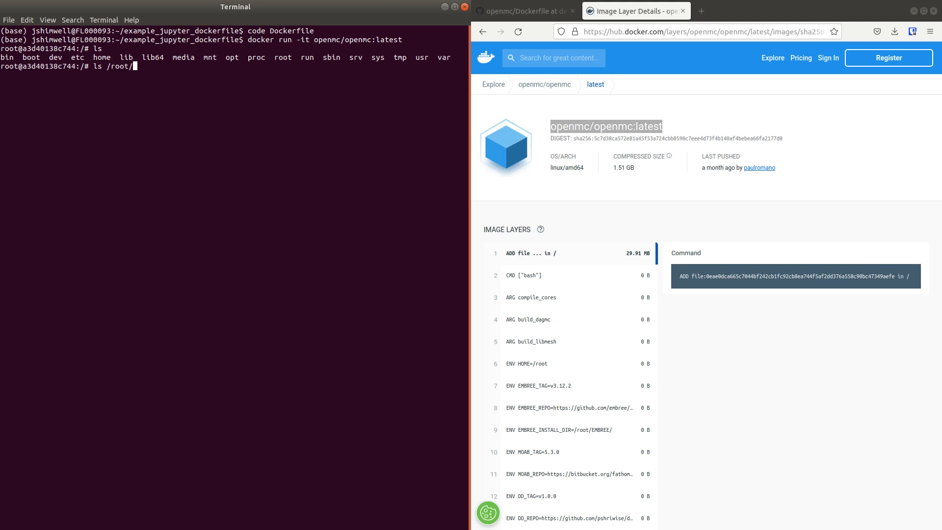
type("OpenMC/openmc/")
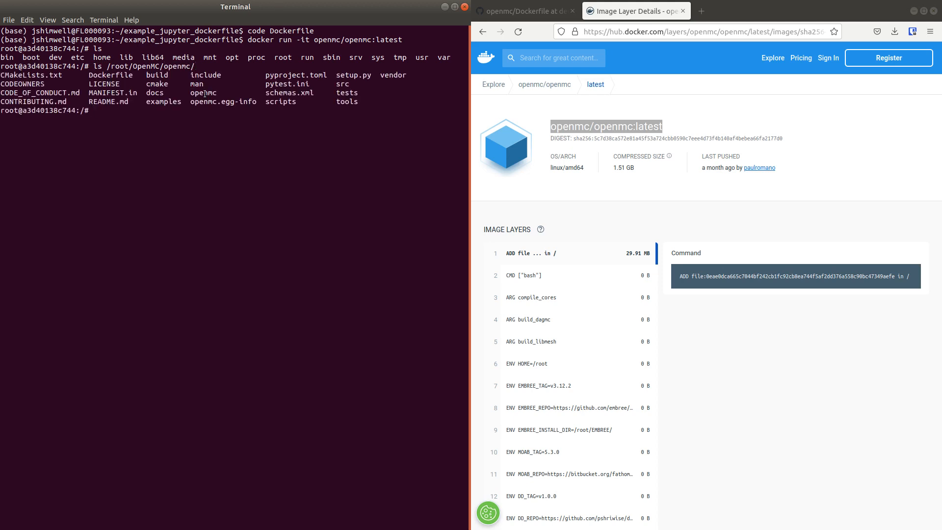
left_click(525, 11)
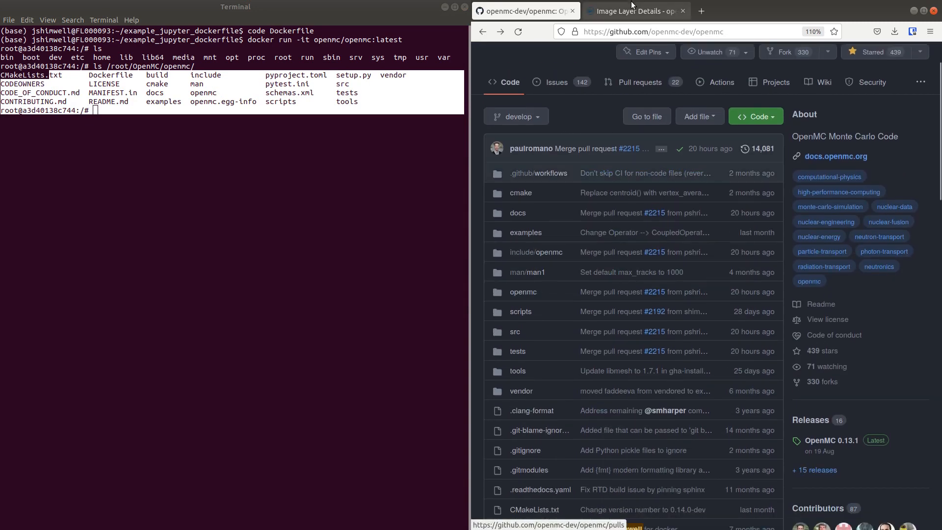
left_click(634, 11)
type("python")
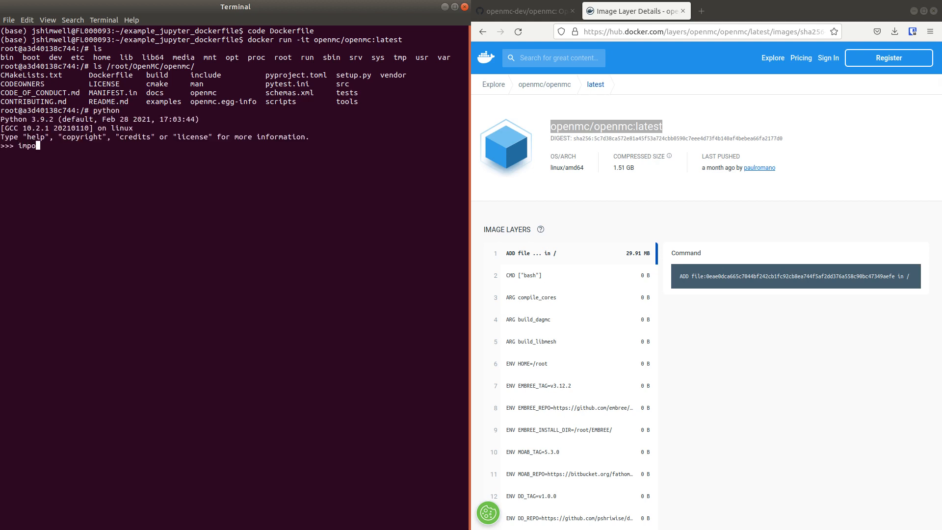
Import openmc in the container's Python, exit, clear the screen and open Dockerfile in VS Code
type("rt openmc")
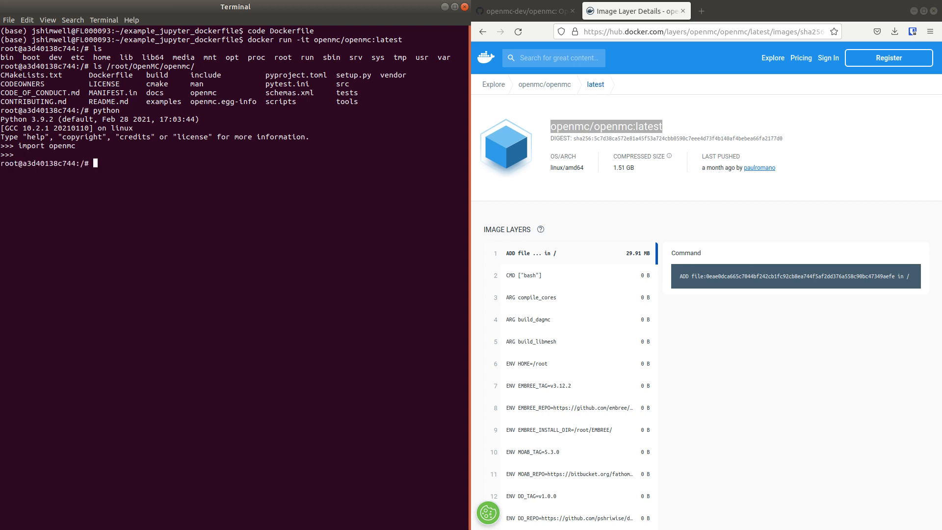
type("exit")
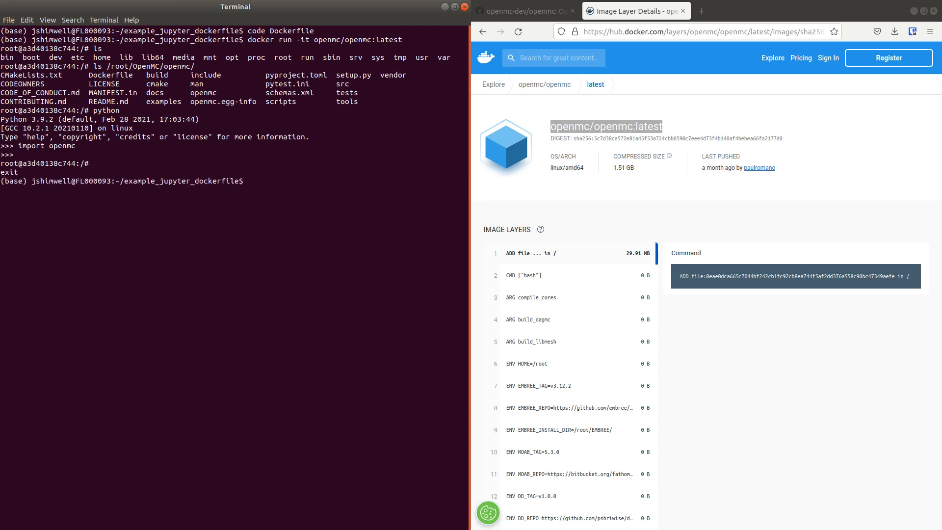
type("clear")
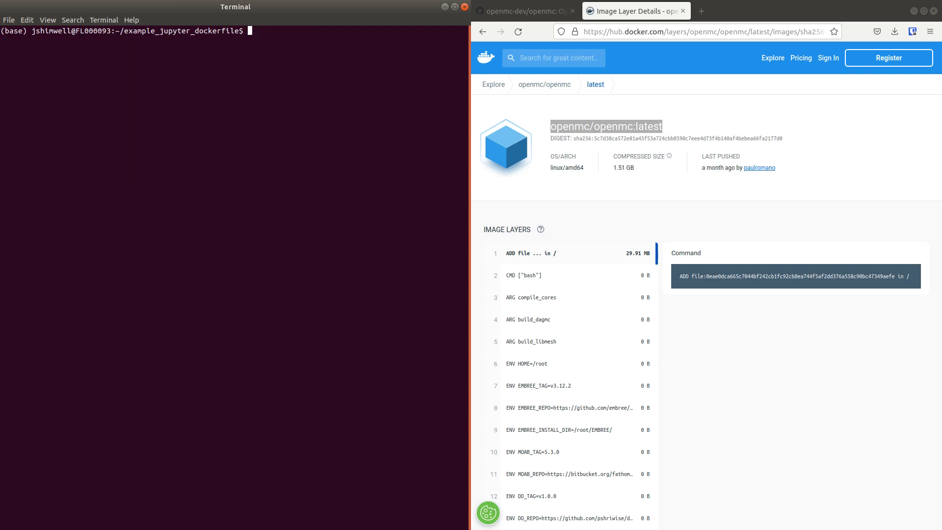
type("code")
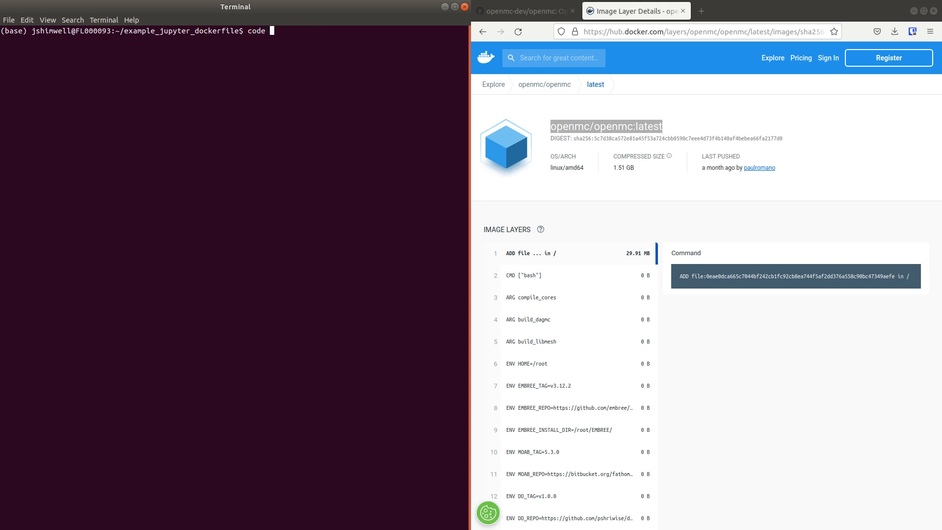
type("Dockerfile")
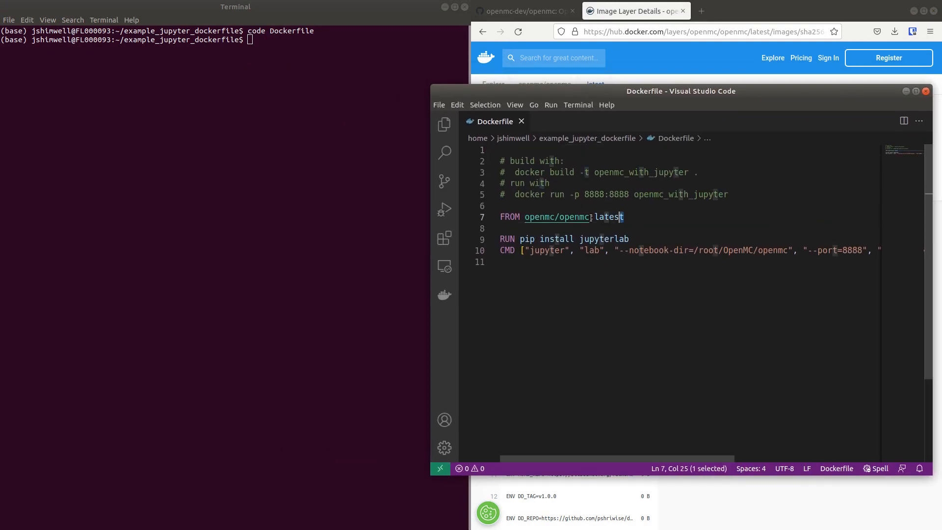
double_click(573, 216)
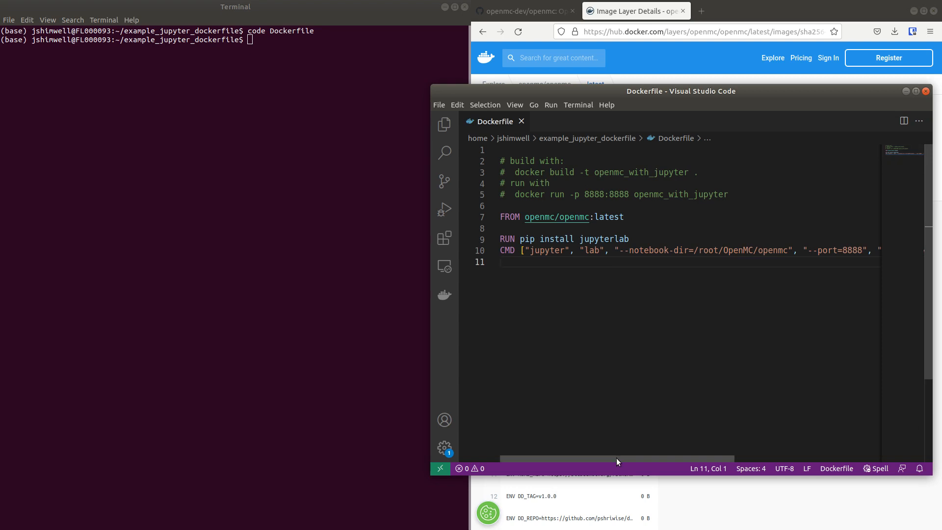
mouse_move(509, 425)
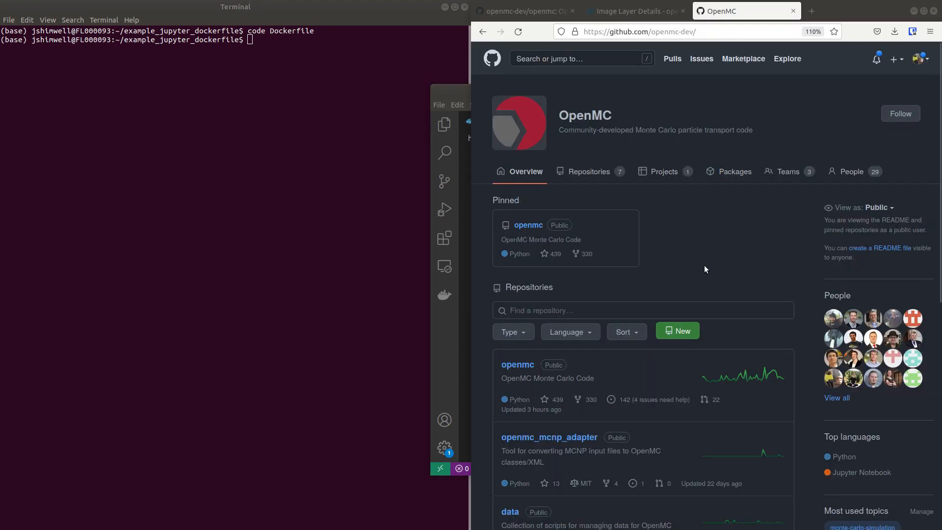
Copy the clone URL of the openmc-dev/openmc-notebooks repository from its Code menu
scroll("down", 3)
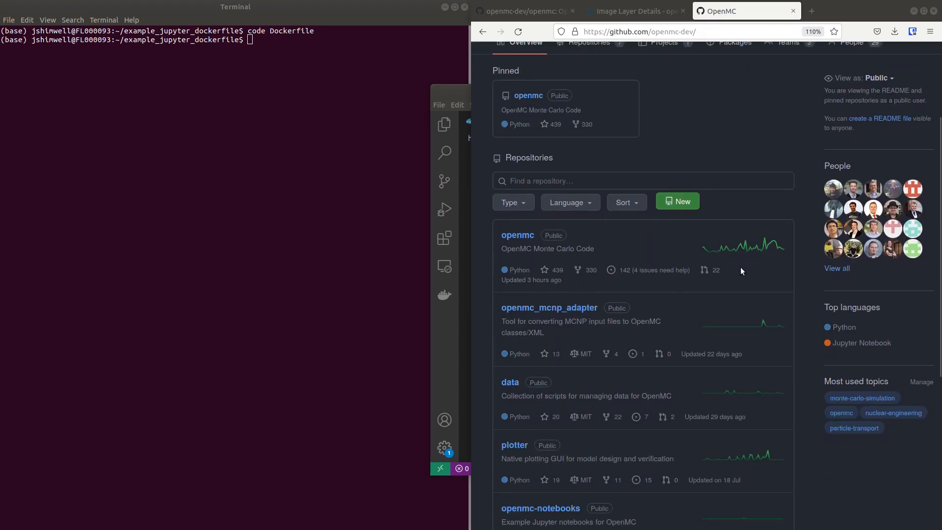
scroll("down", 3)
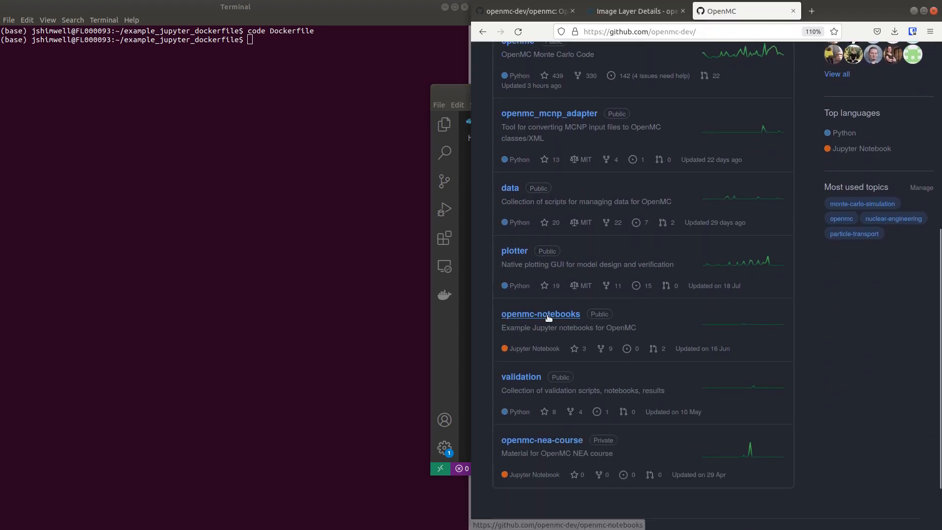
left_click(540, 313)
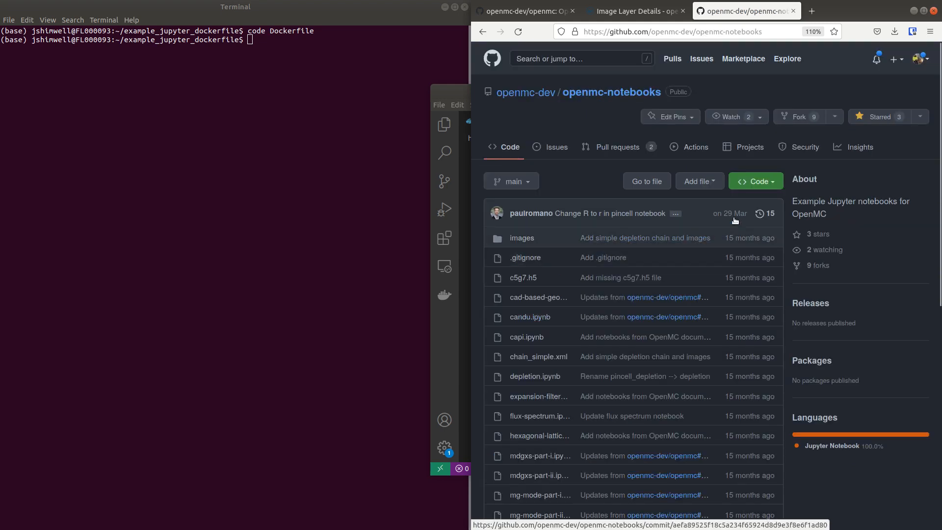
scroll("down", 3)
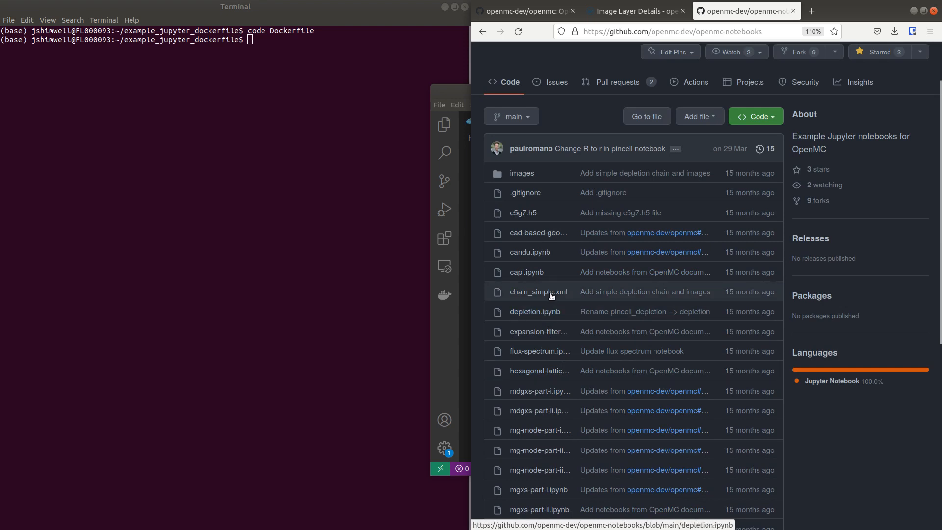
left_click(754, 115)
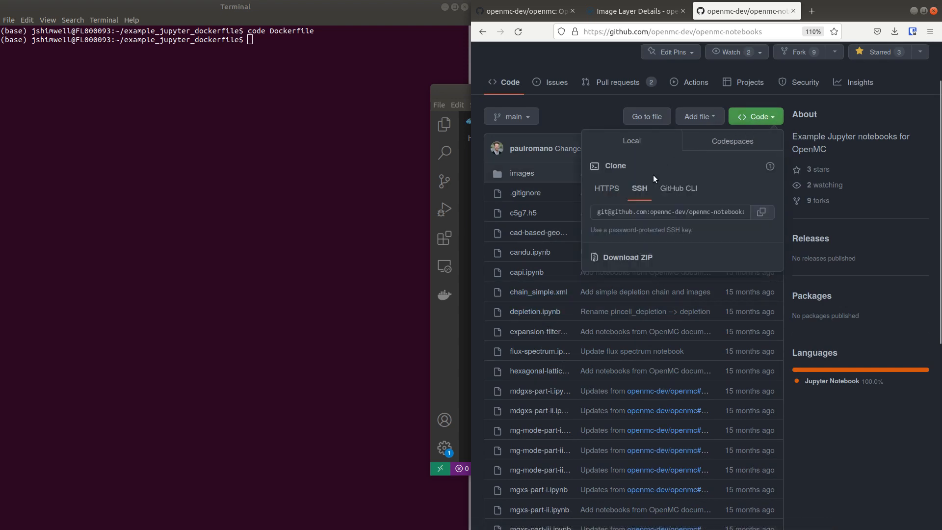
left_click(606, 188)
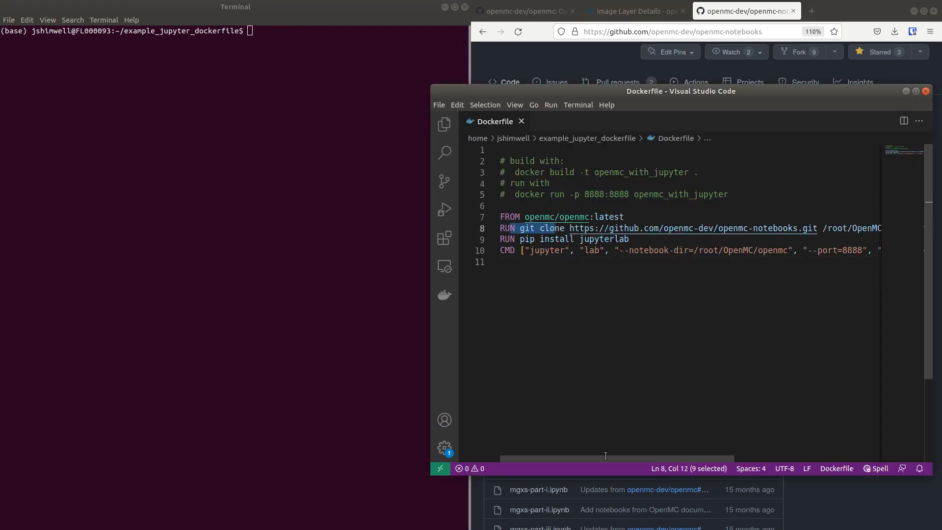
Add a RUN git clone line putting openmc-notebooks into /root/OpenMC/openmc/notebooks
scroll("right", 3)
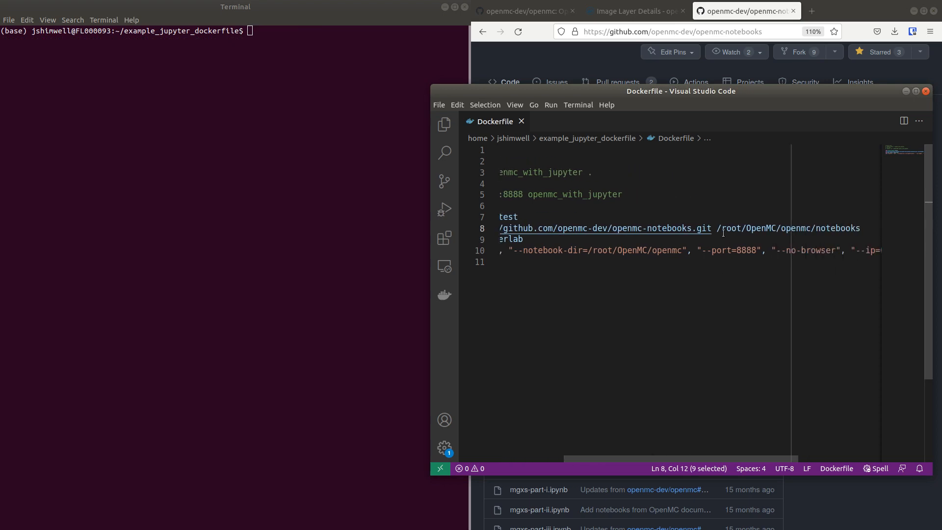
double_click(834, 227)
type("docker build -t openmc_with_jupyter .")
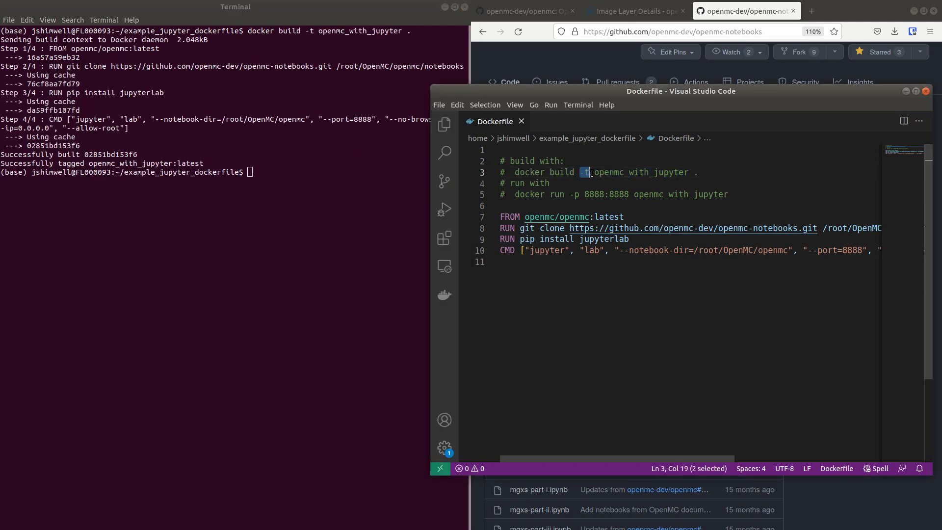
Build openmc_with_jupyter, run it with port 8888 published and copy the 127.0.0.1 JupyterLab URL
double_click(641, 173)
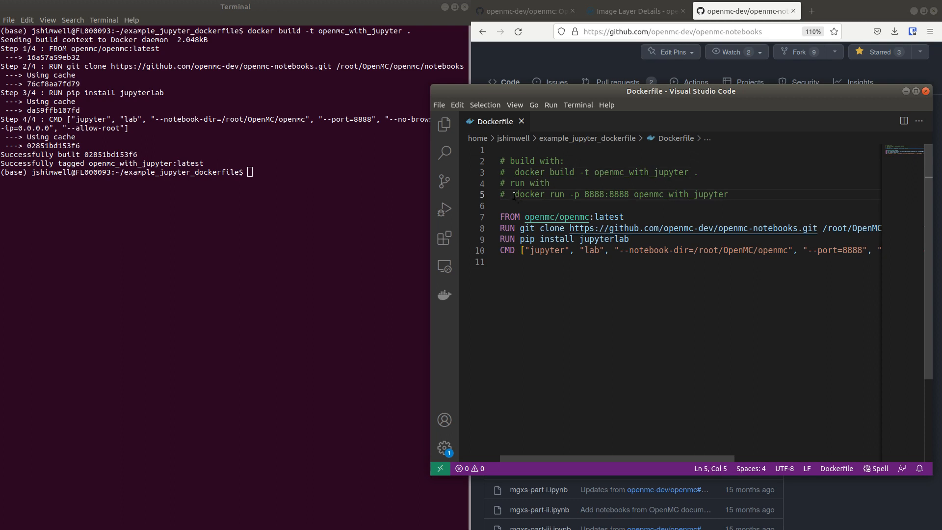
left_click_drag(513, 195, 727, 194)
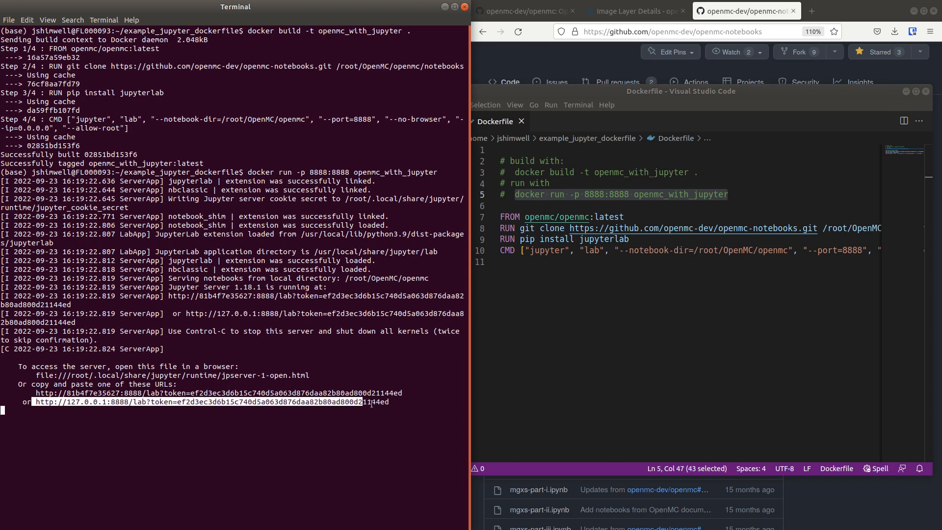
key("ctrl+c")
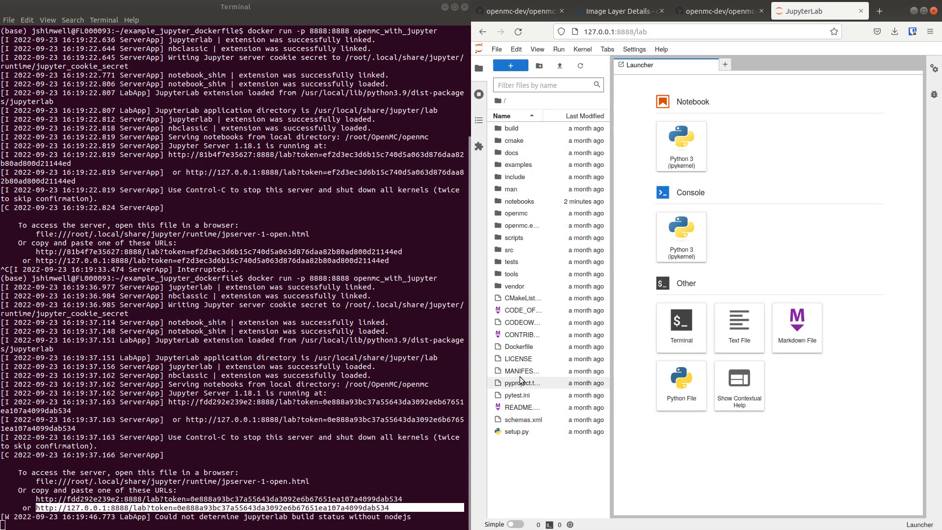
mouse_move(517, 347)
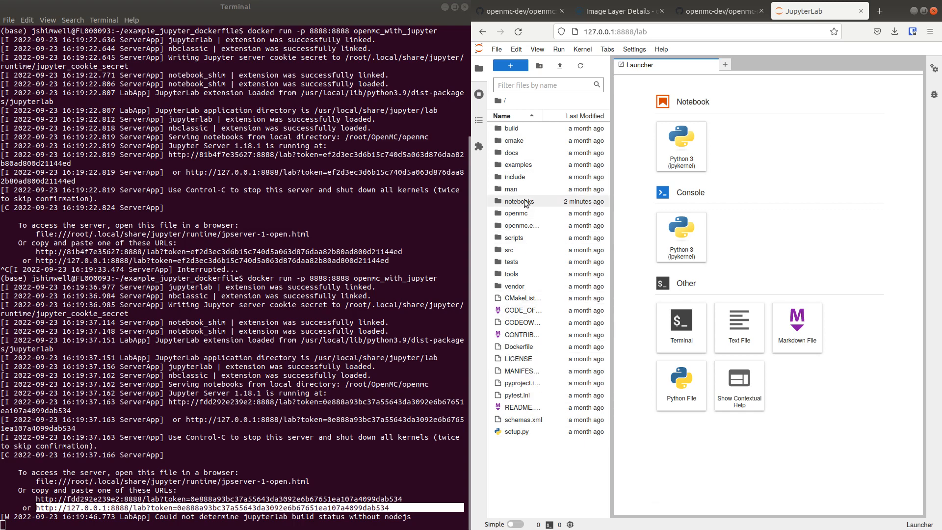
Open notebooks/candu.ipynb in JupyterLab and edit the materials cell to add heavy_water
double_click(519, 201)
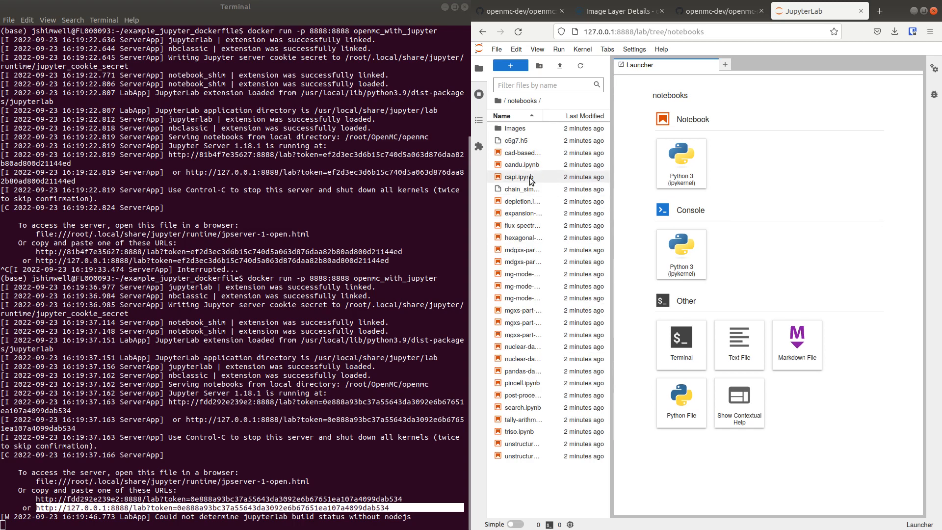
double_click(521, 164)
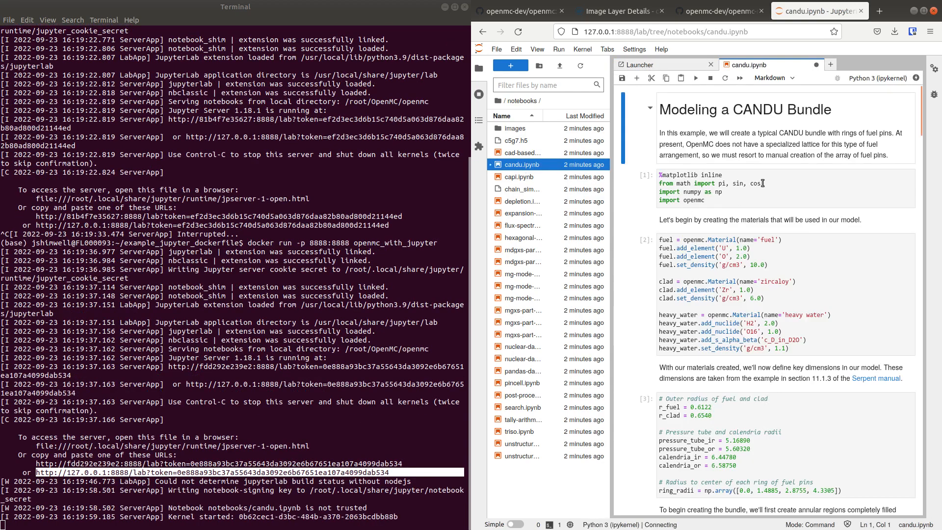
scroll("down", 3)
type("heavy_water")
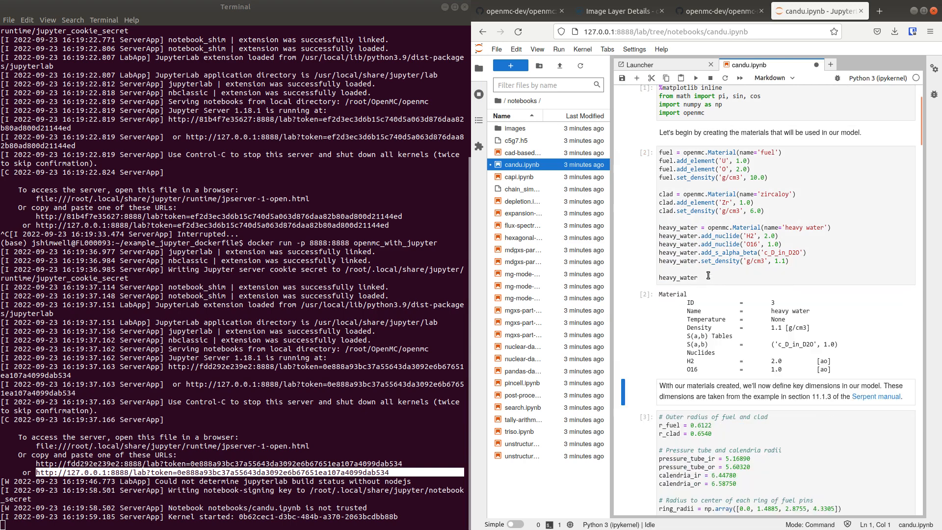
left_click(717, 260)
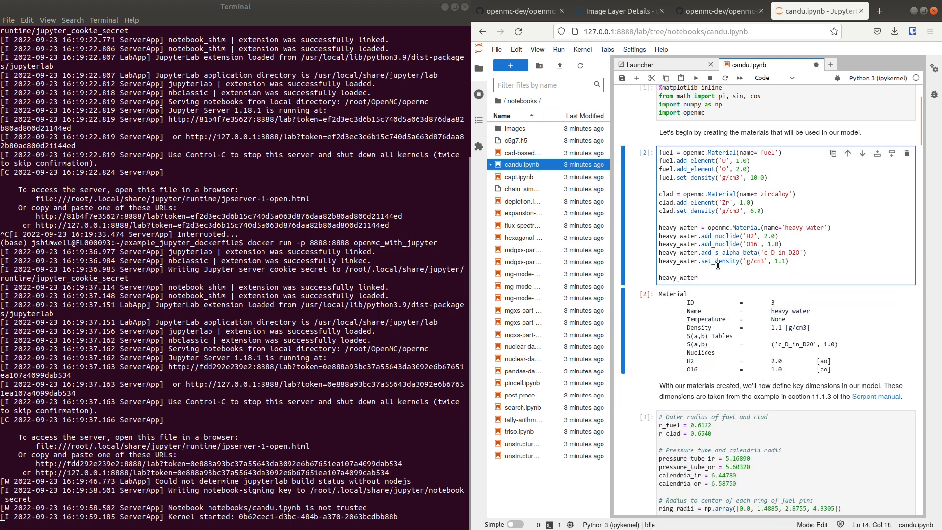